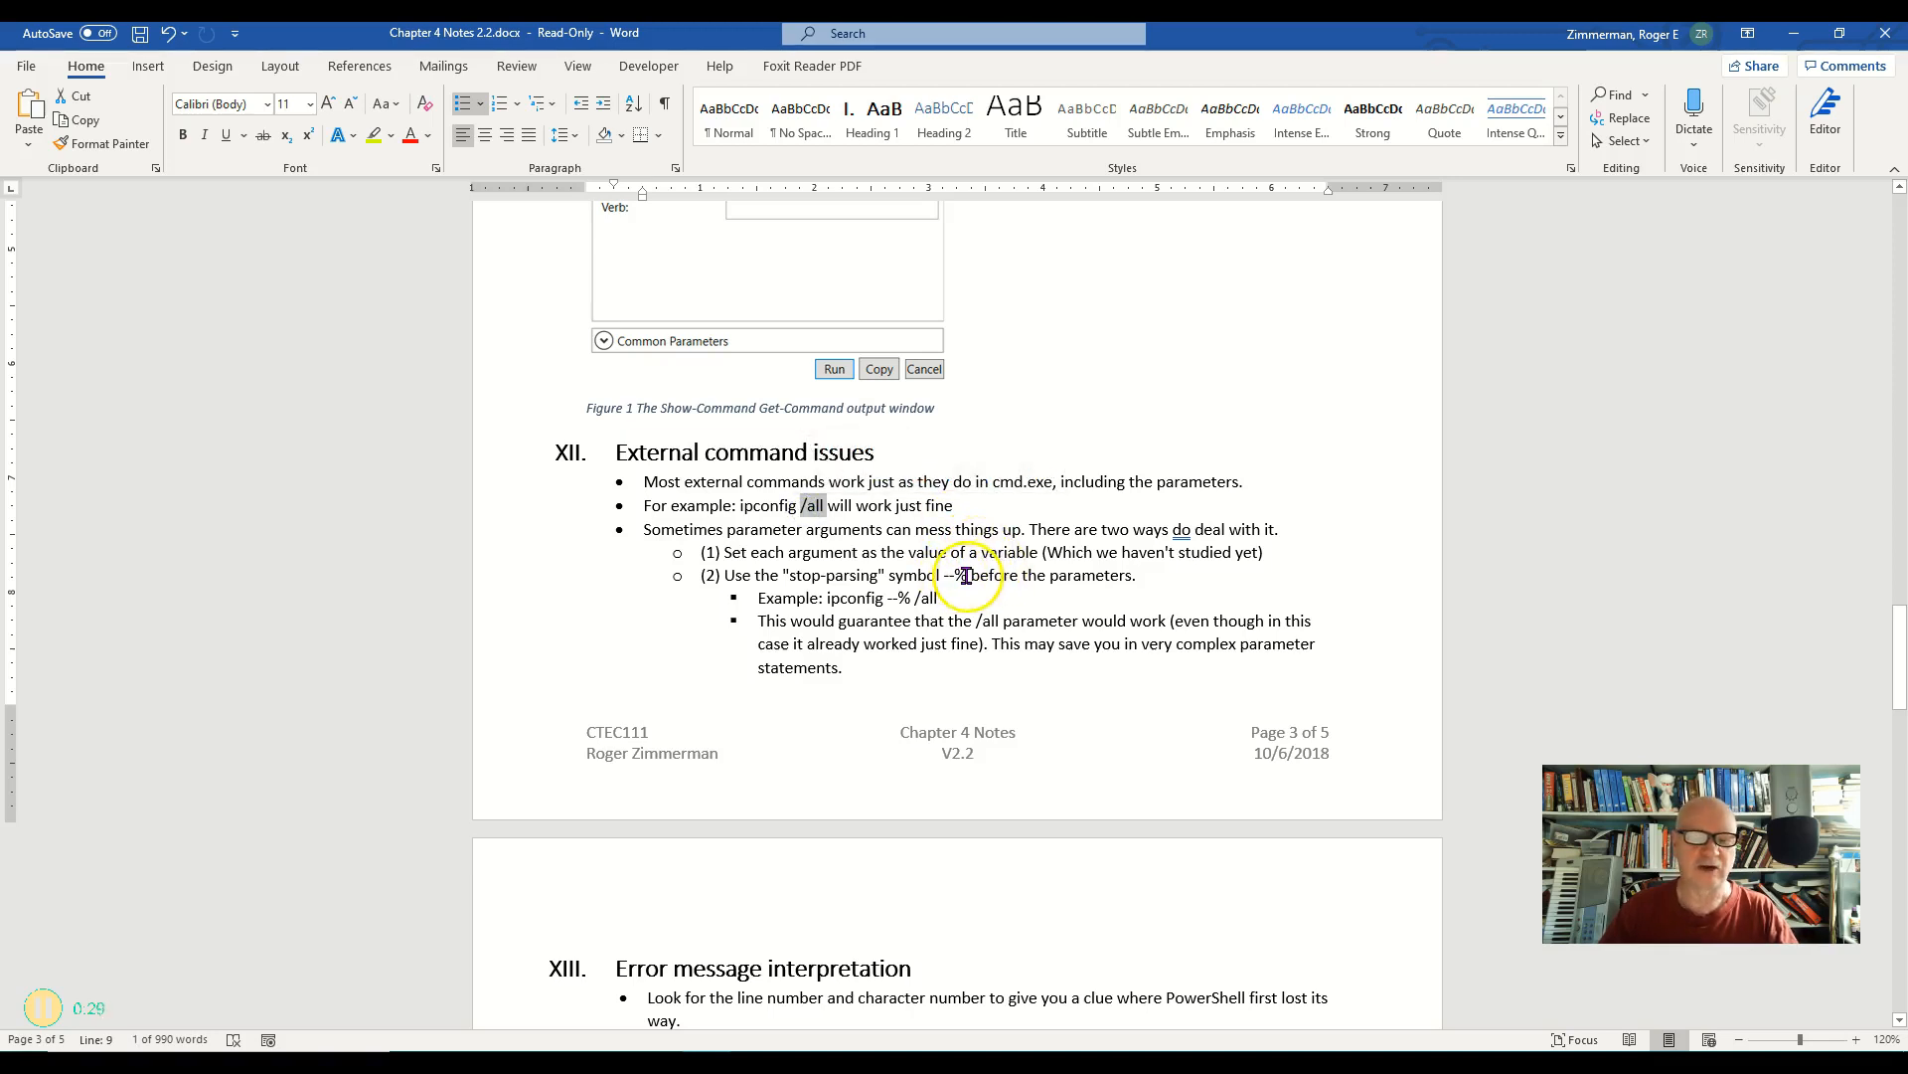
Take the ipconfig --% /all example from the Word notes and enter the --% symbol at the PowerShell prompt
double_click(959, 575)
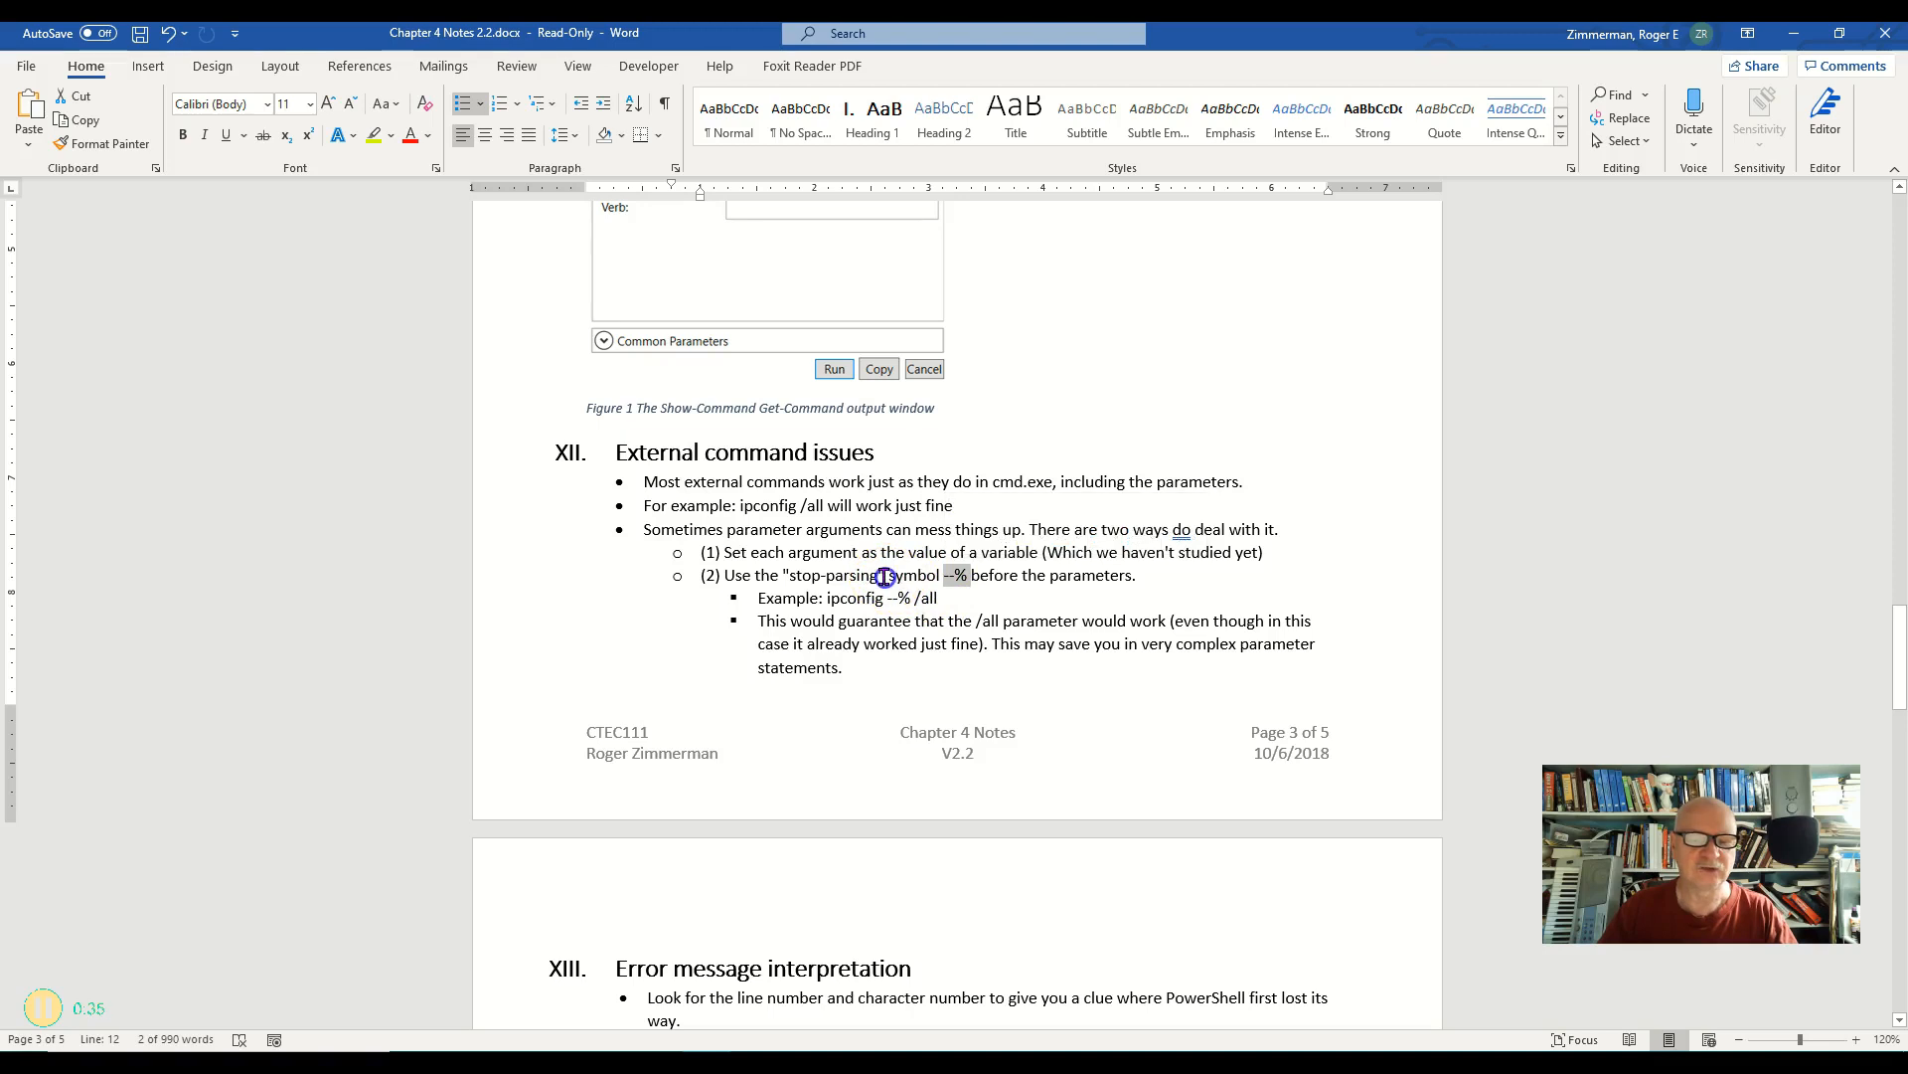
double_click(837, 574)
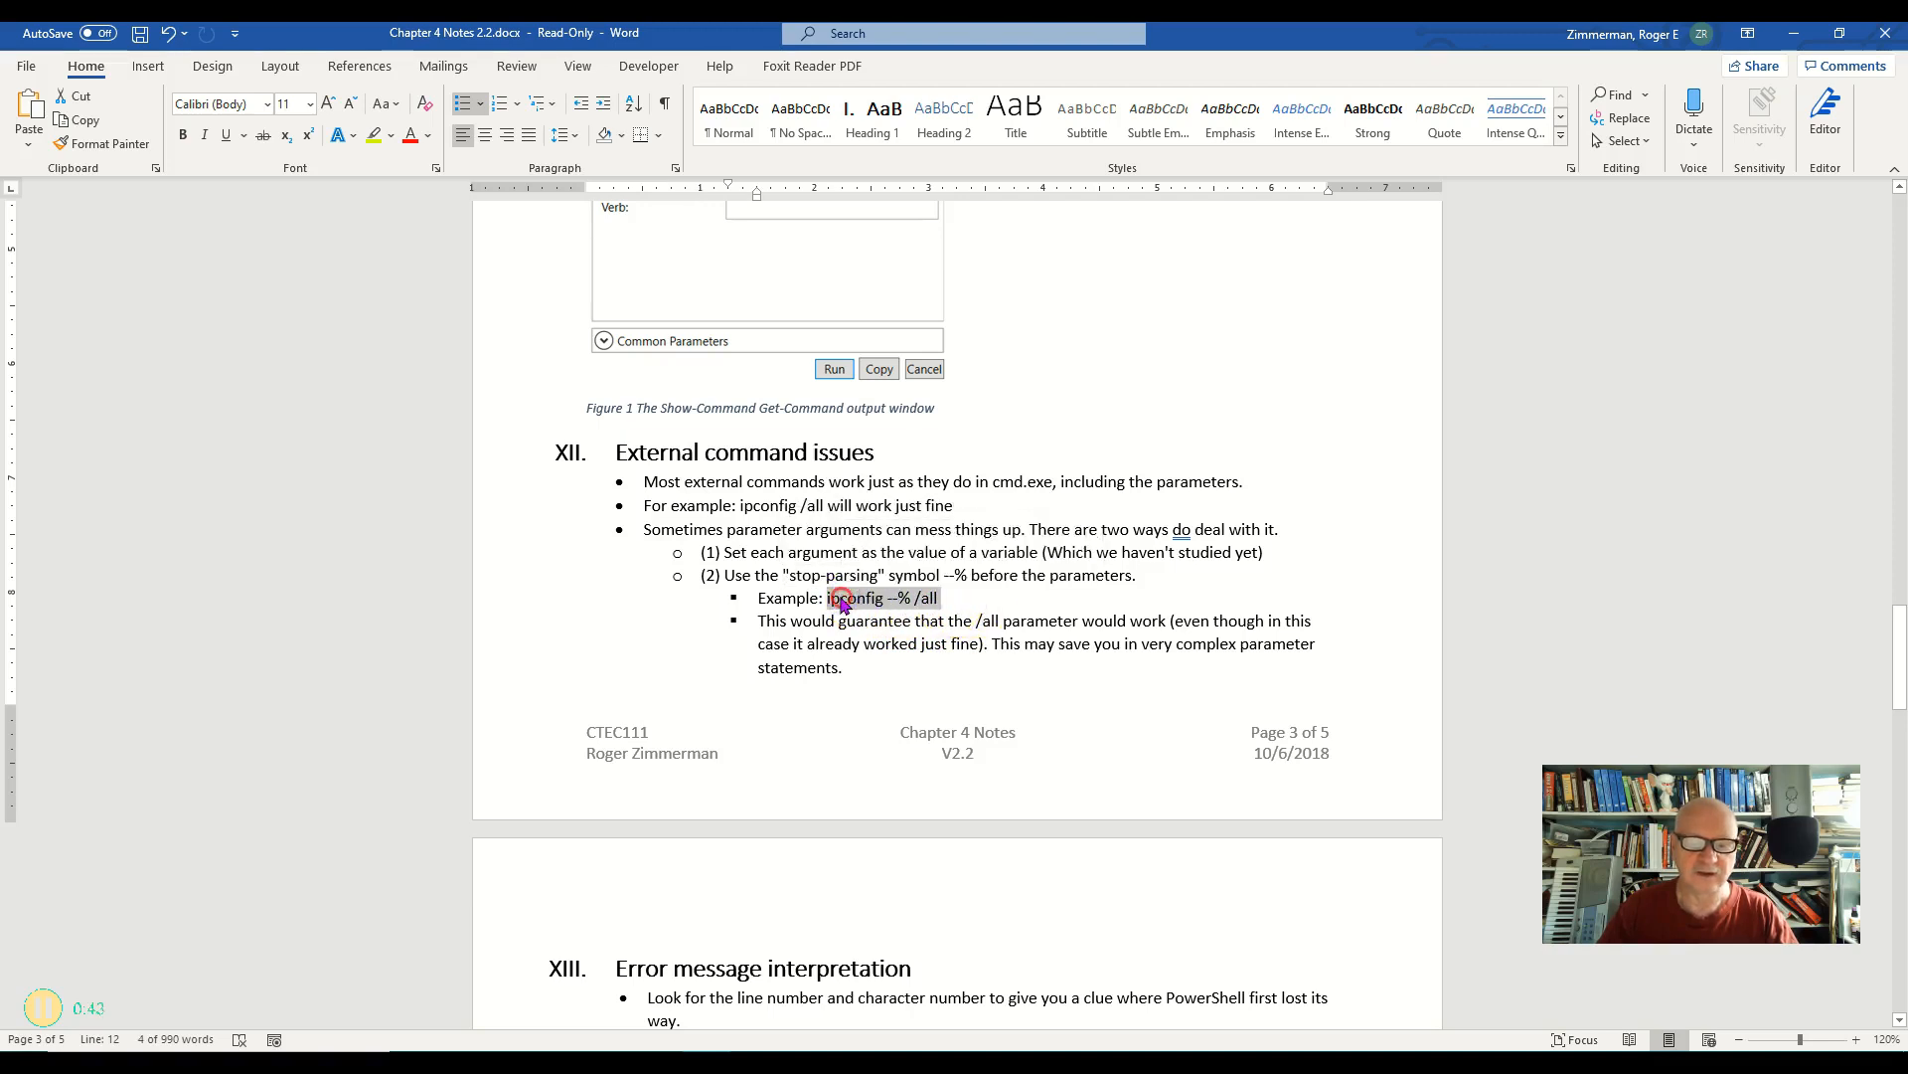
right_click(841, 599)
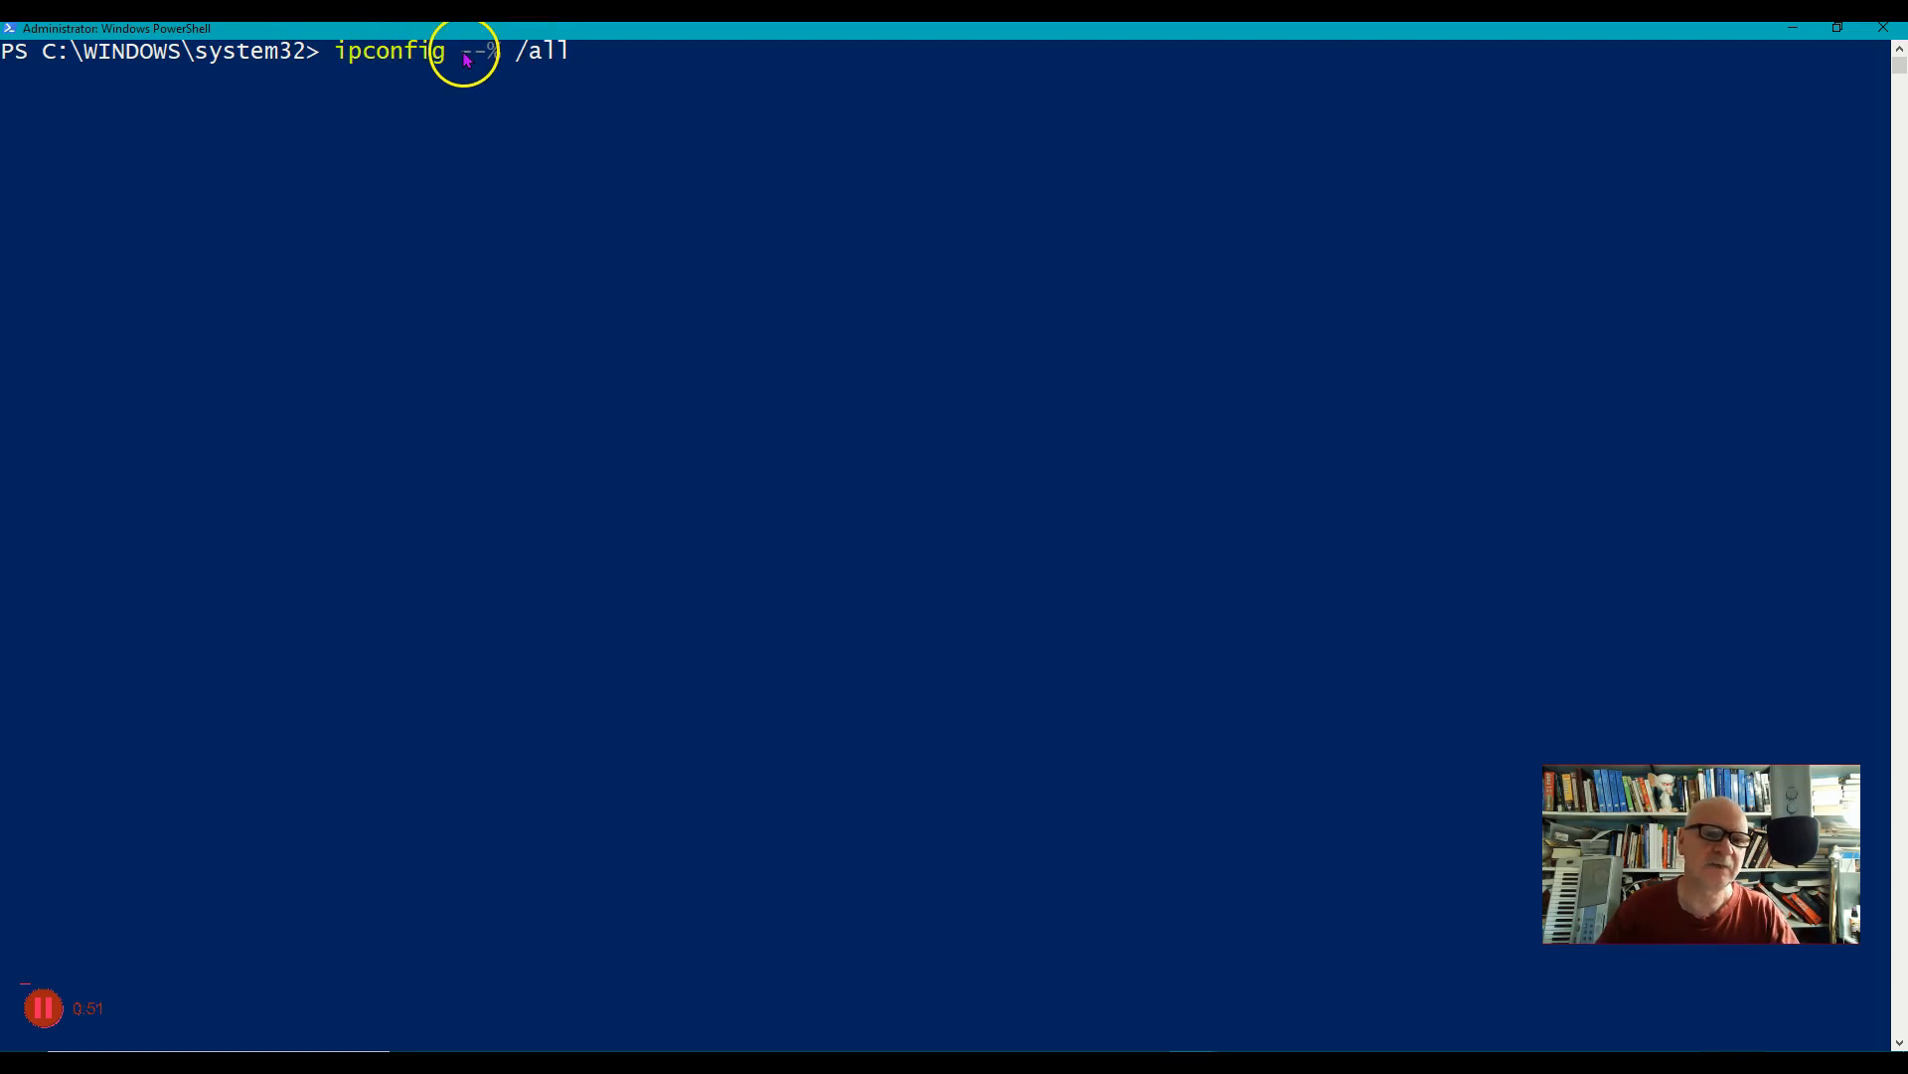
text(--%)
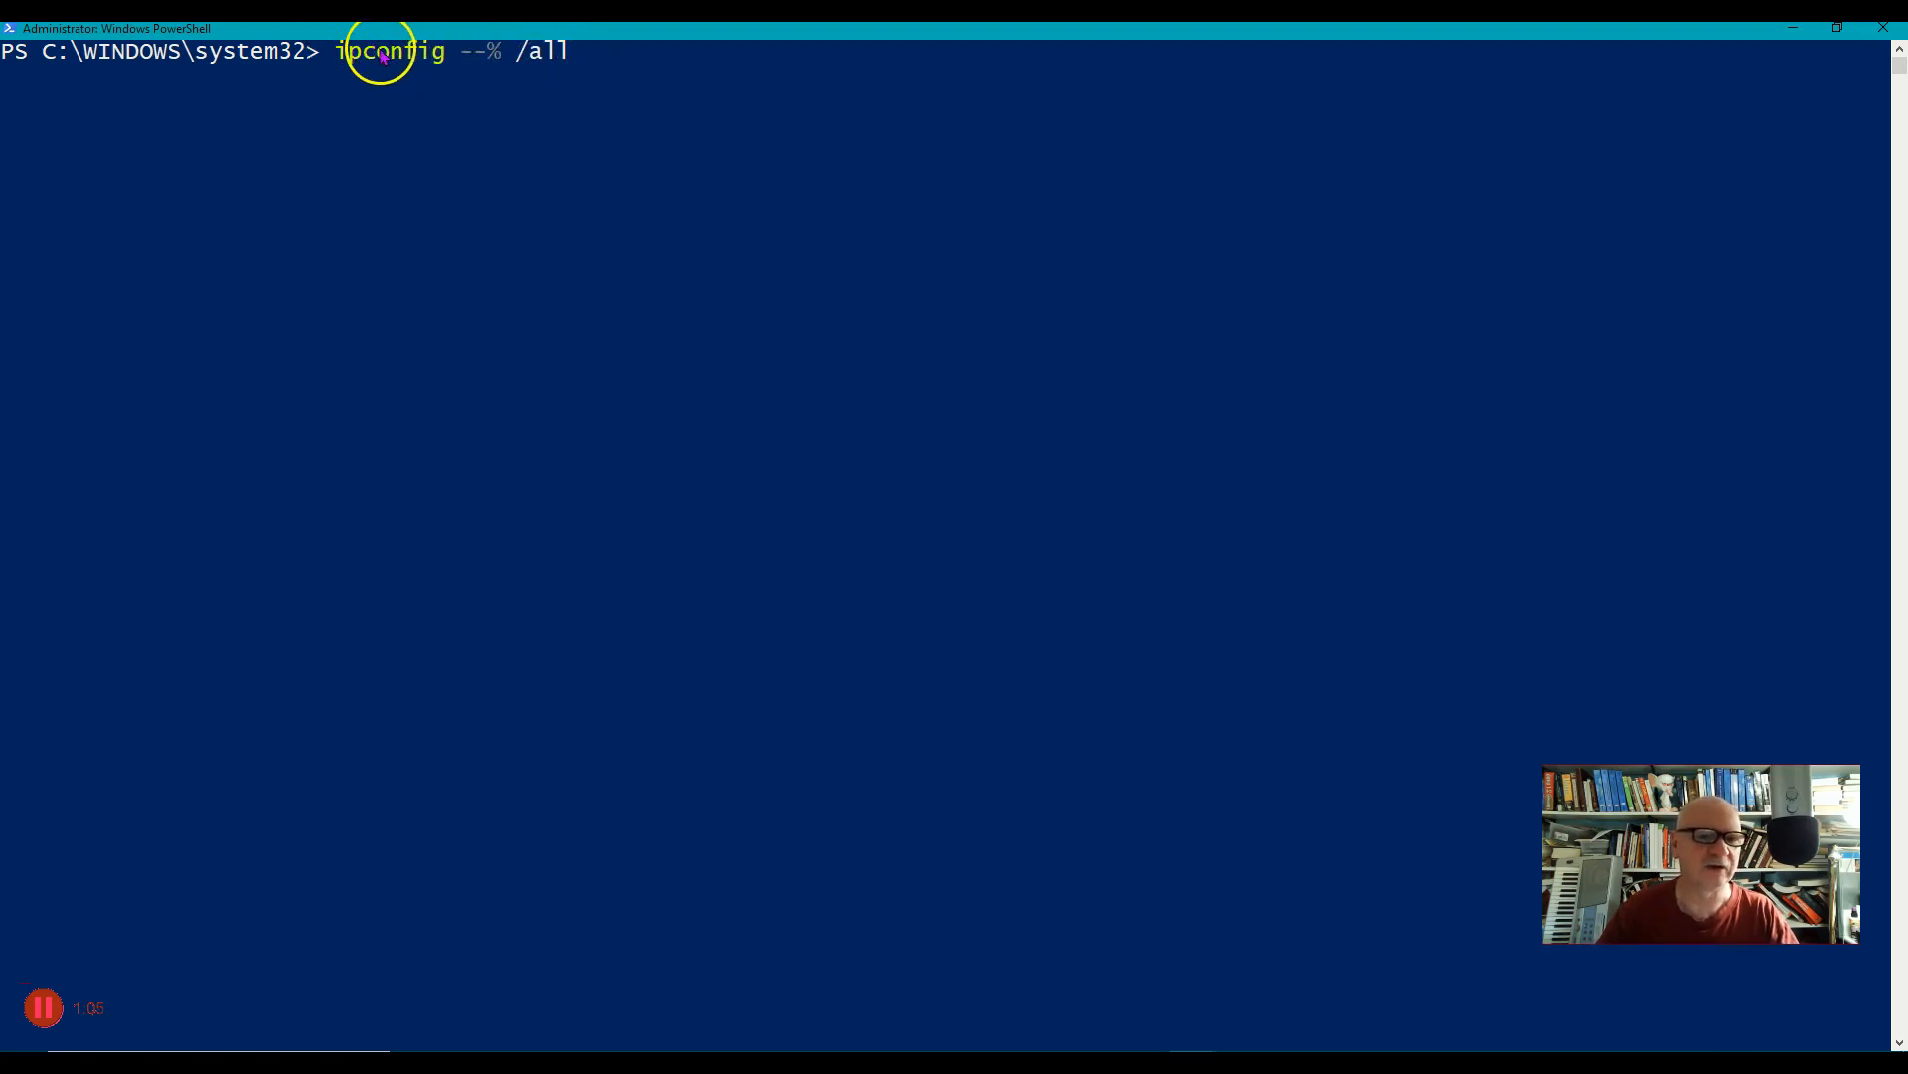
mouse_move(493, 121)
text(i)
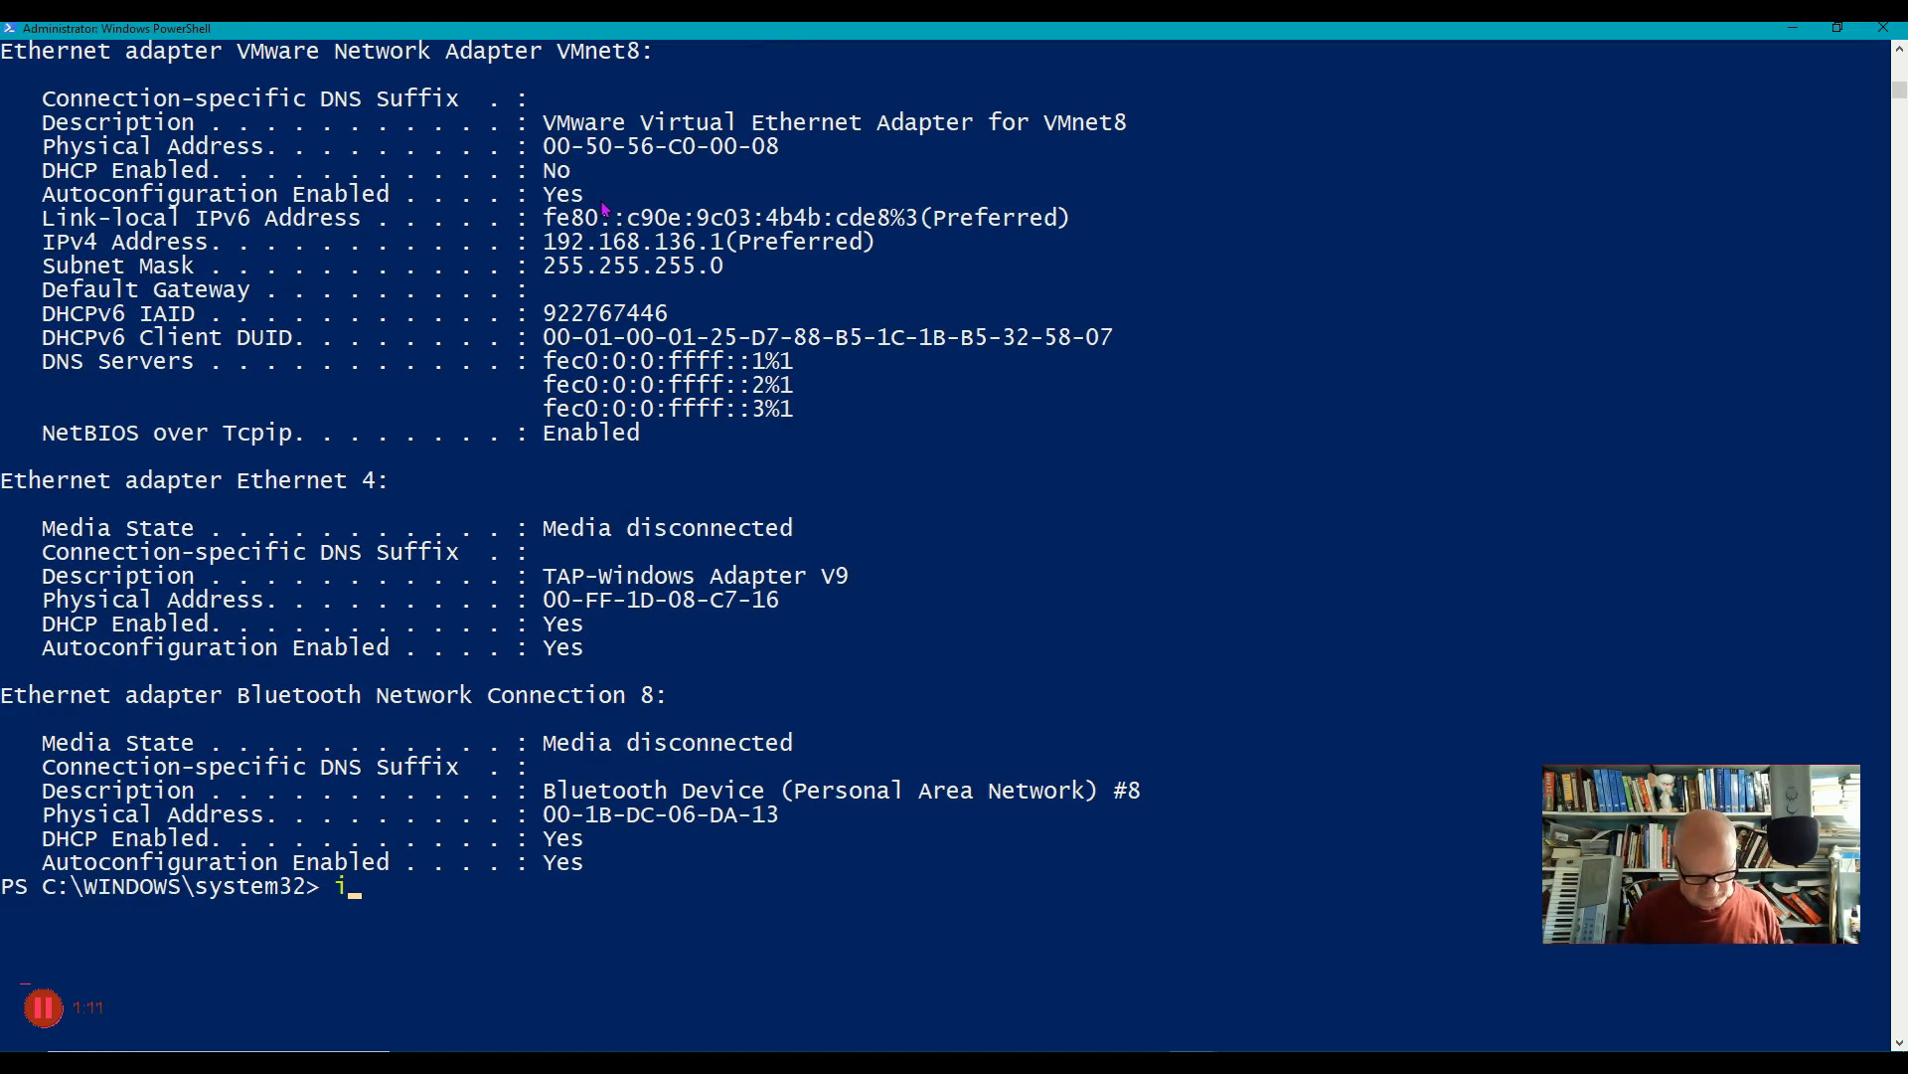
Run ipconfig /all at the prompt and scroll through the full adapter details
text(pconfig)
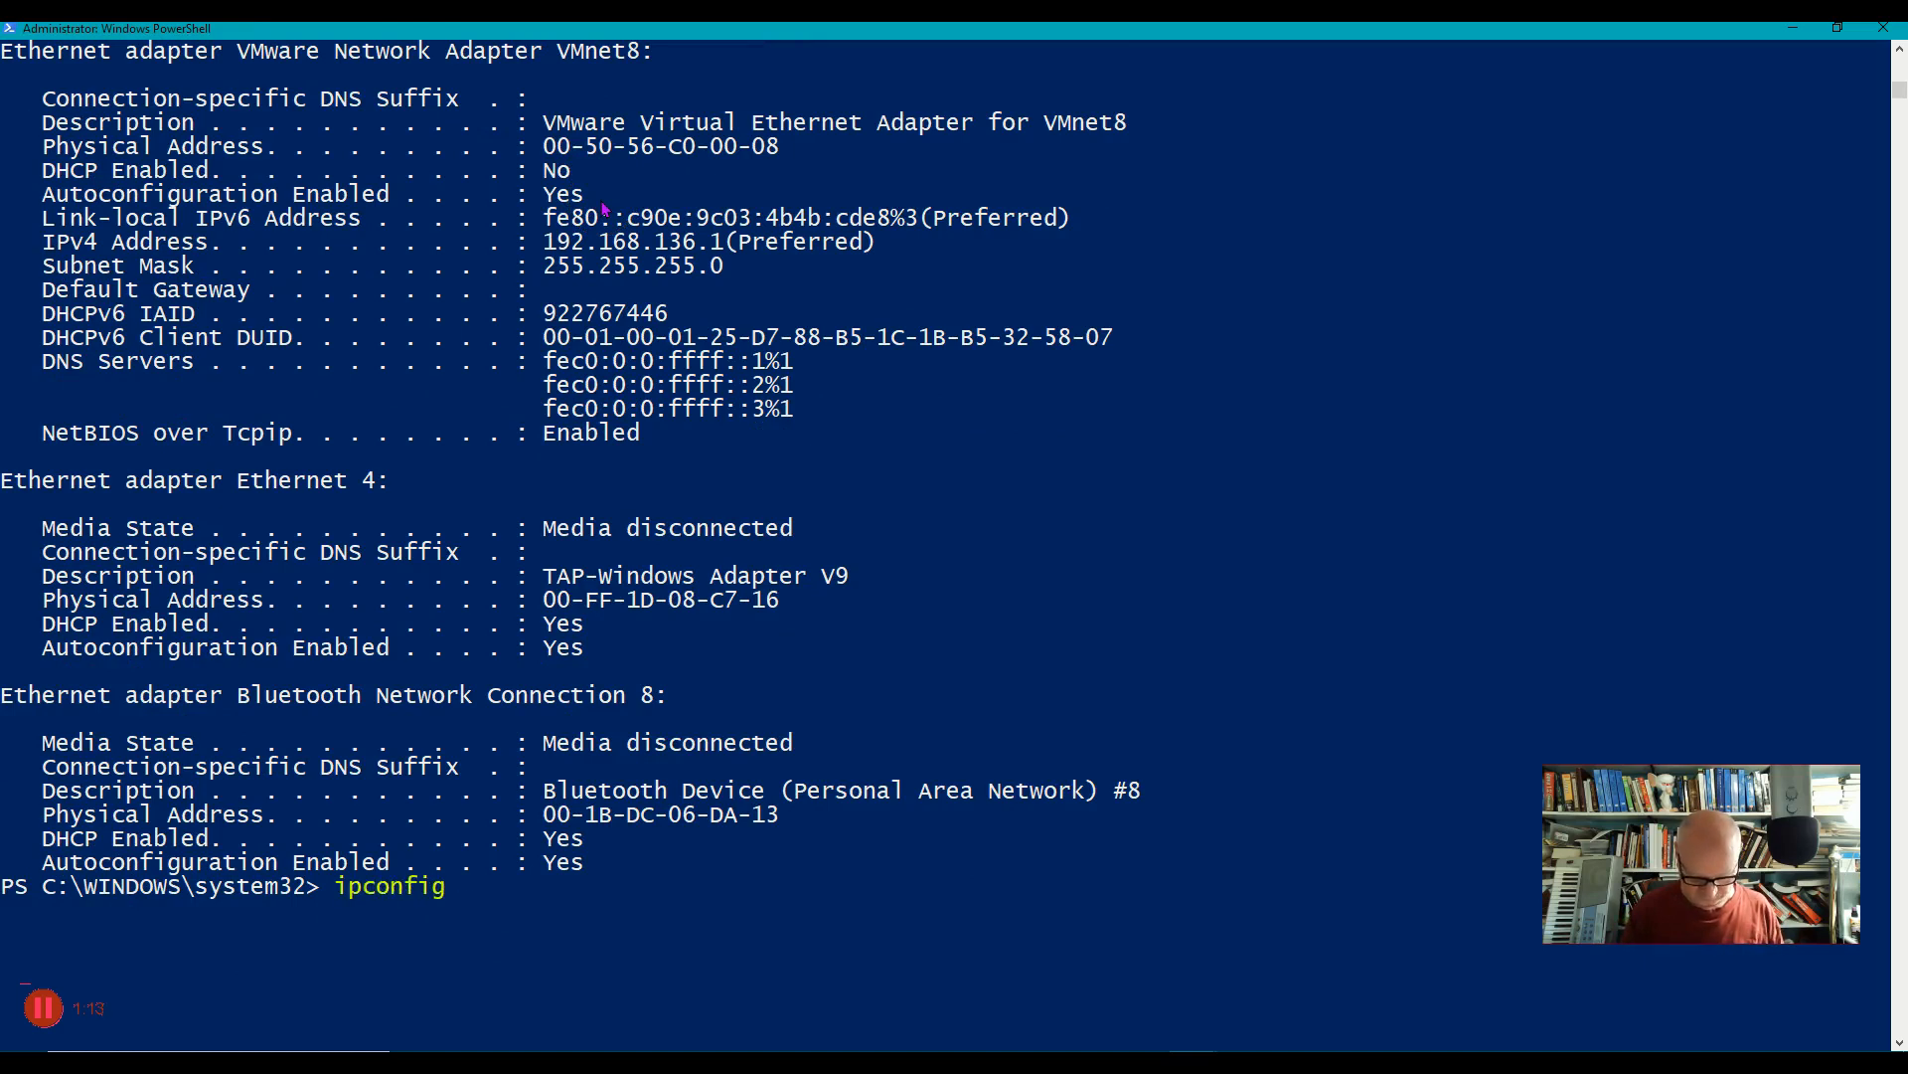
text(/all)
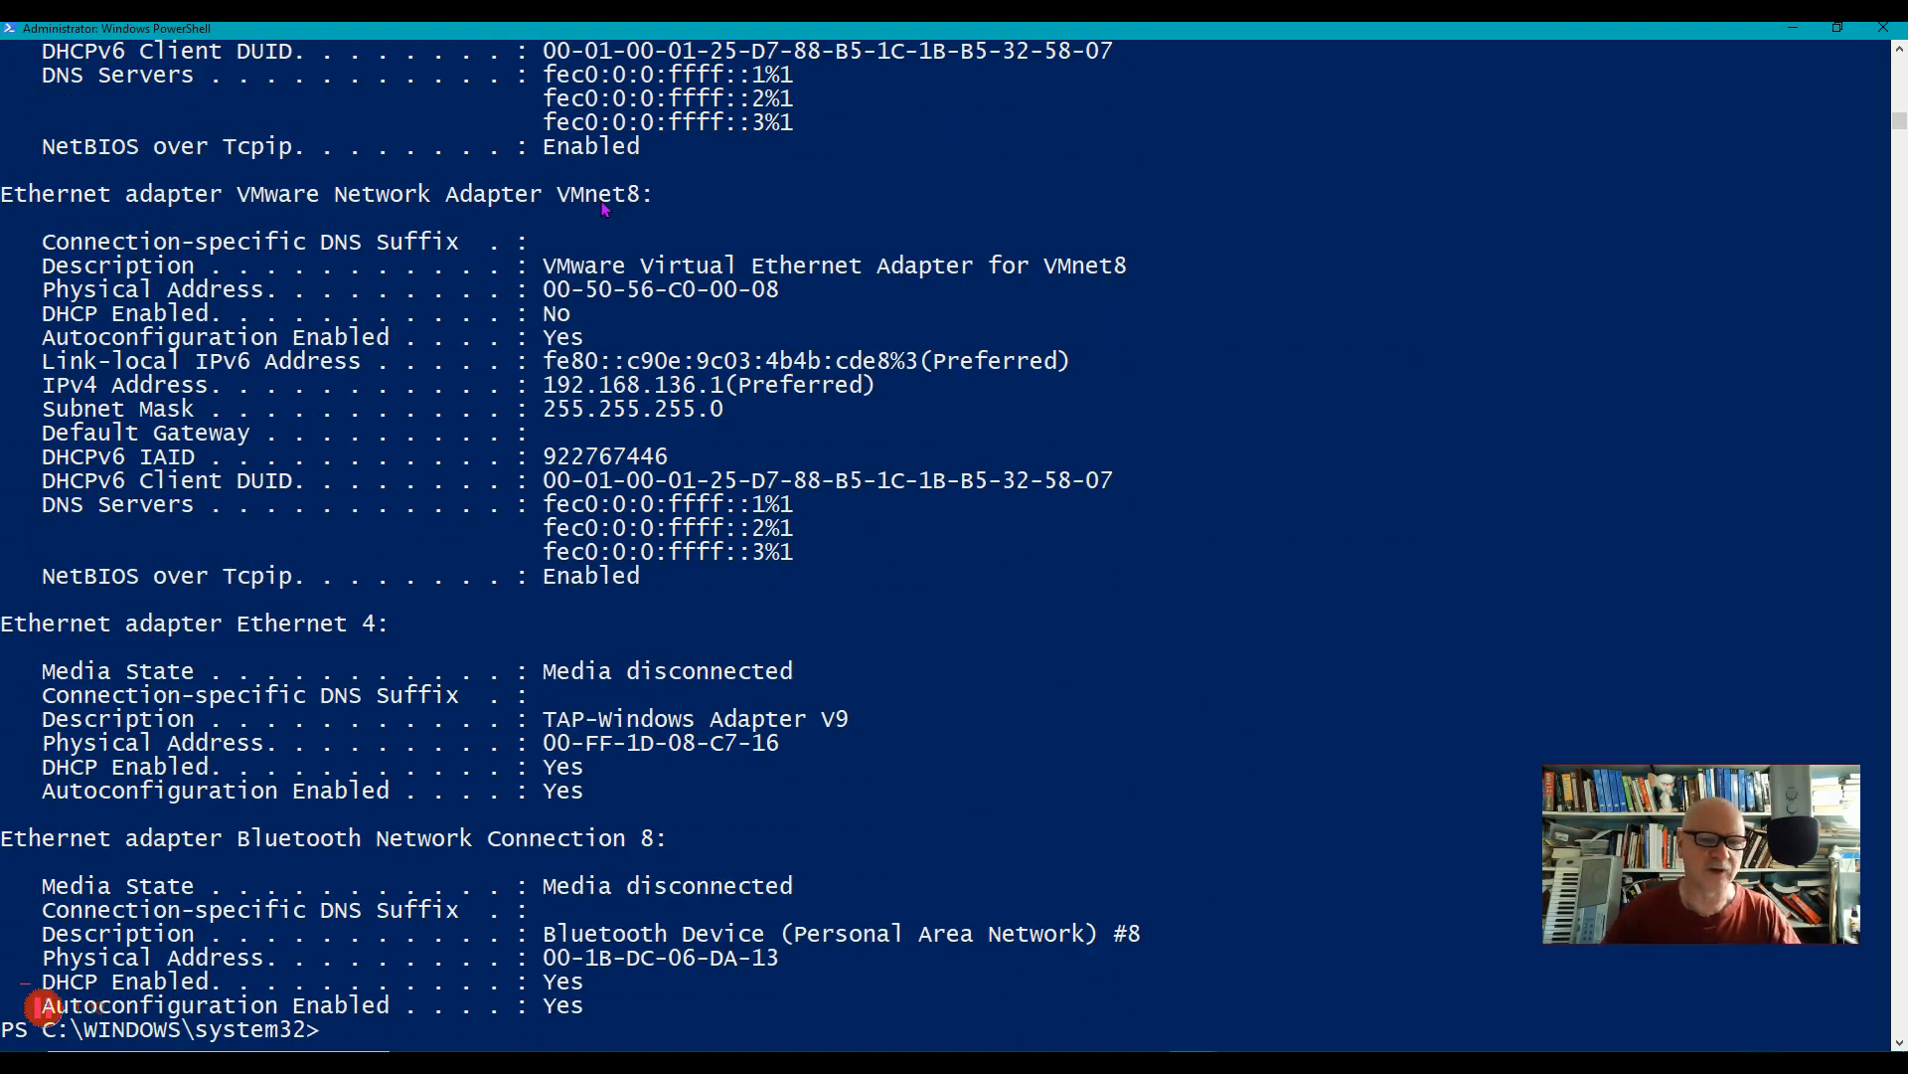
scroll(down, 3)
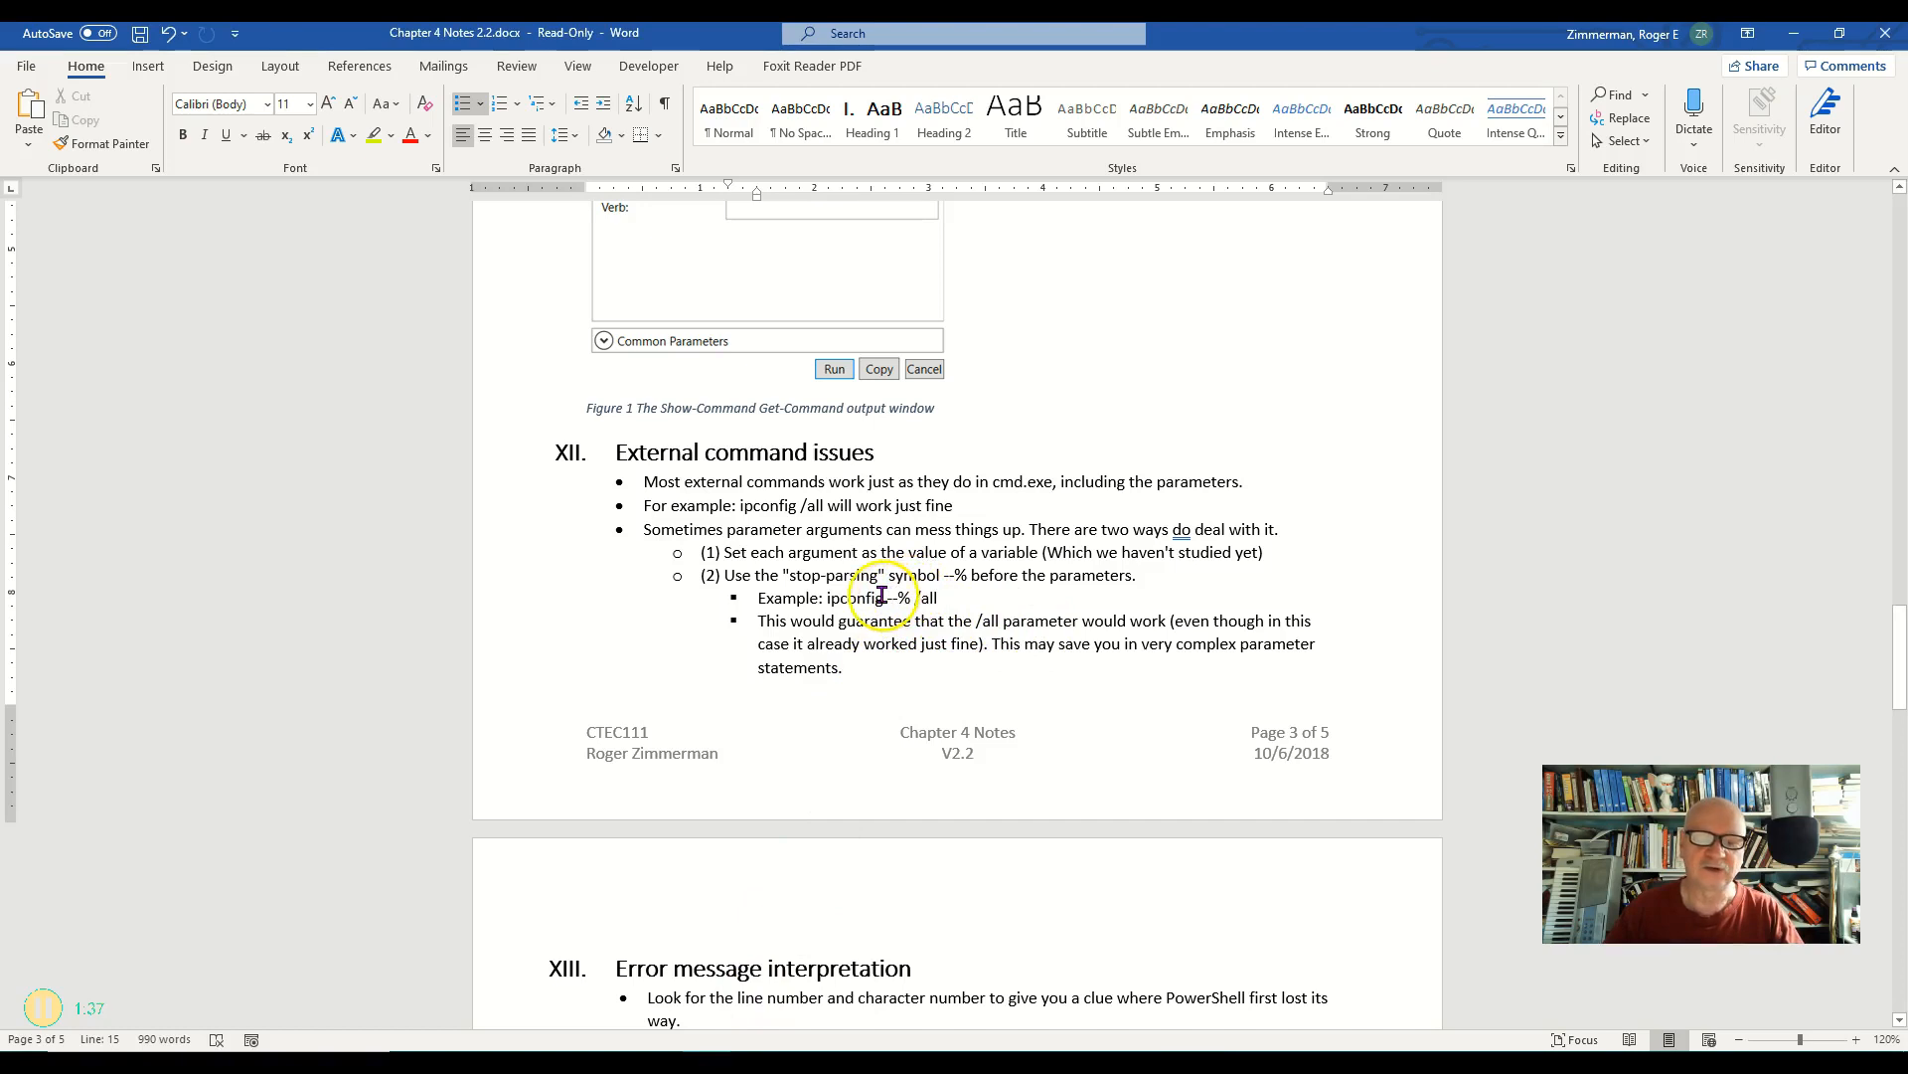
double_click(899, 598)
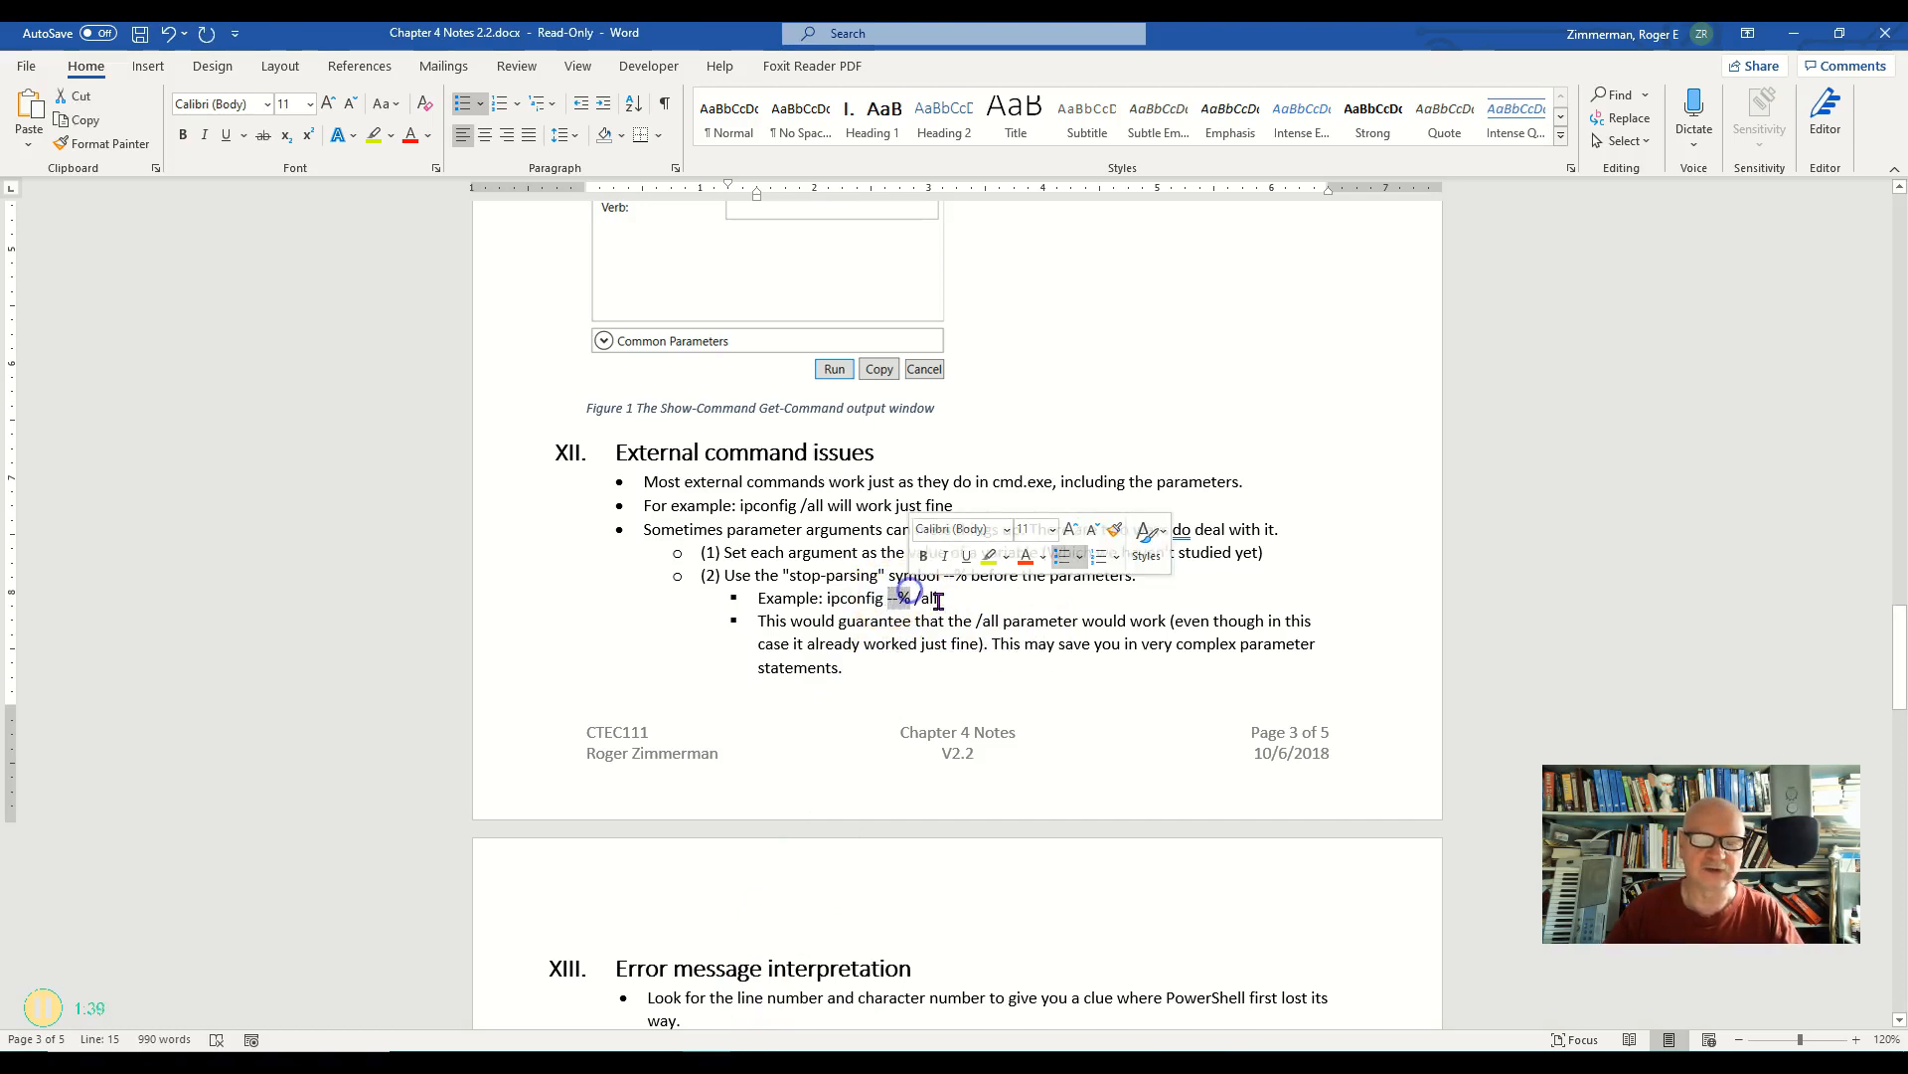